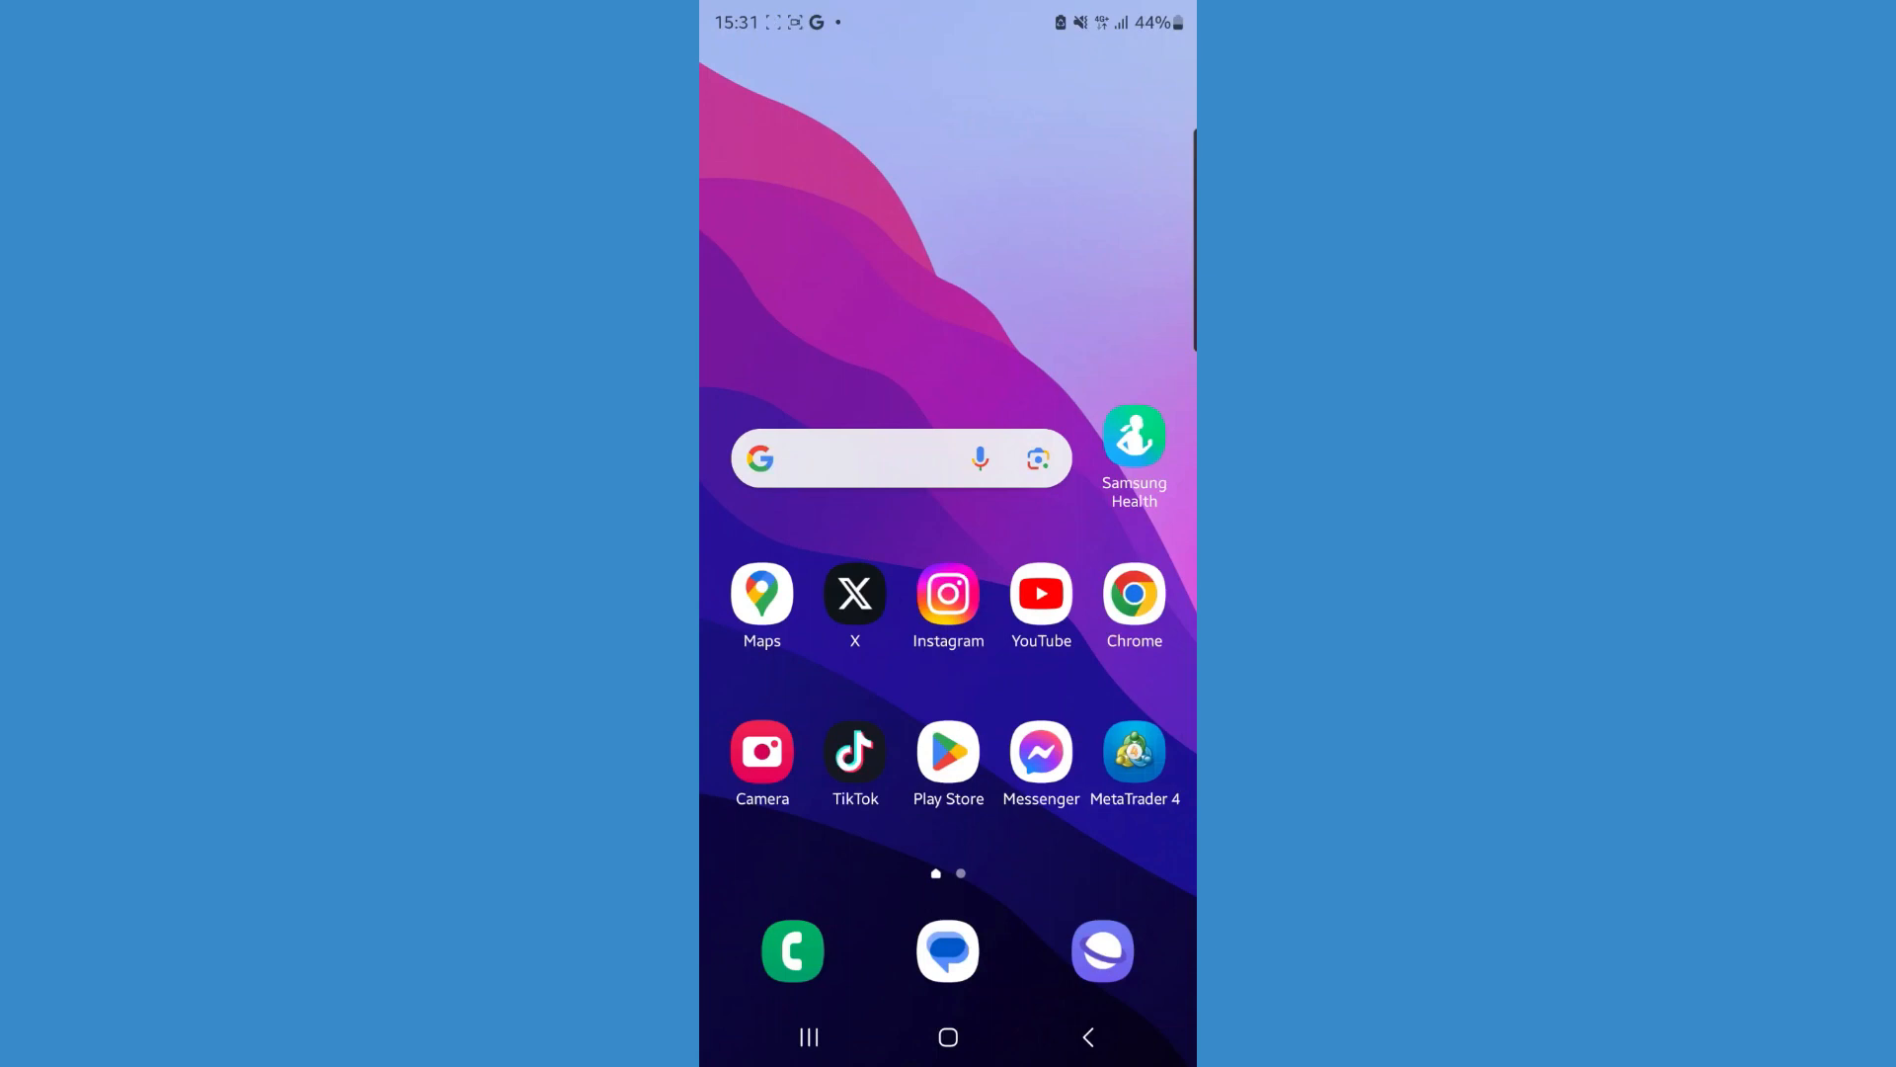
Open dazn.com in Chrome and go to the My Account page.
left_click(1133, 594)
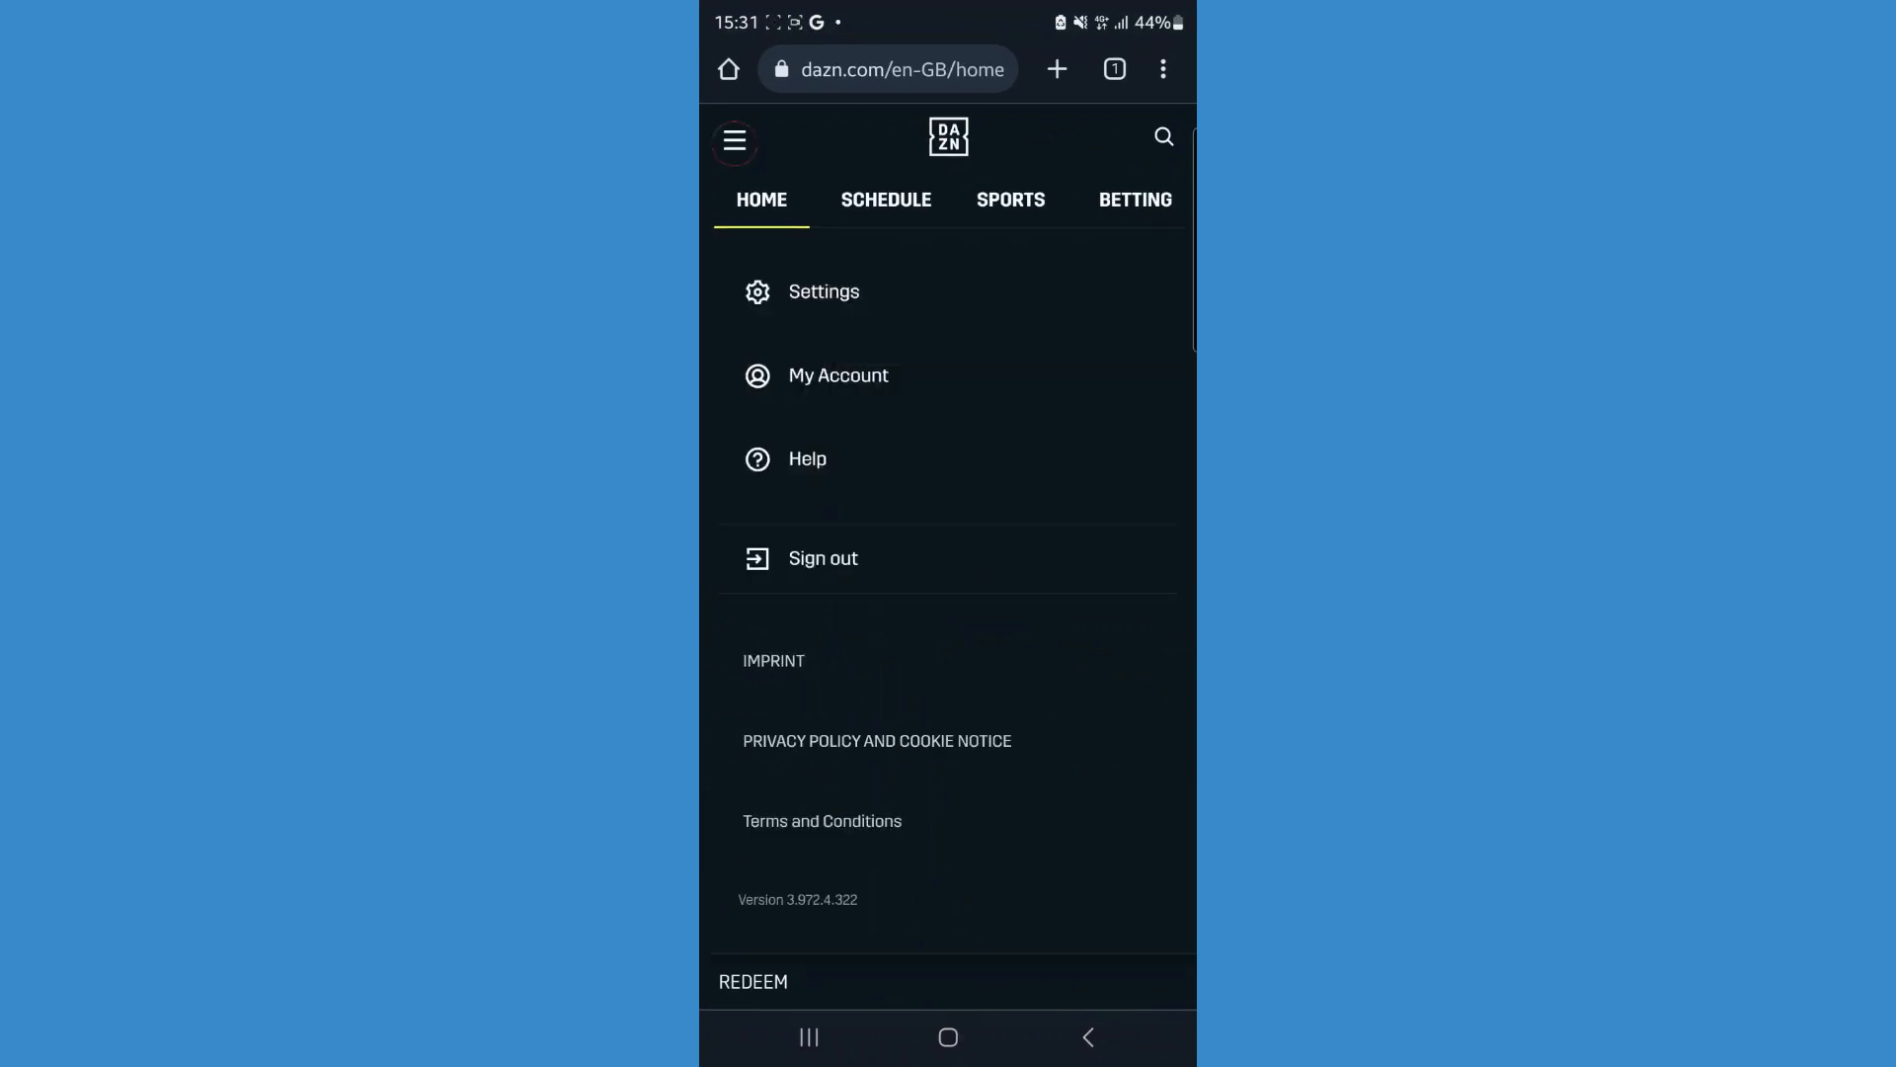
left_click(839, 375)
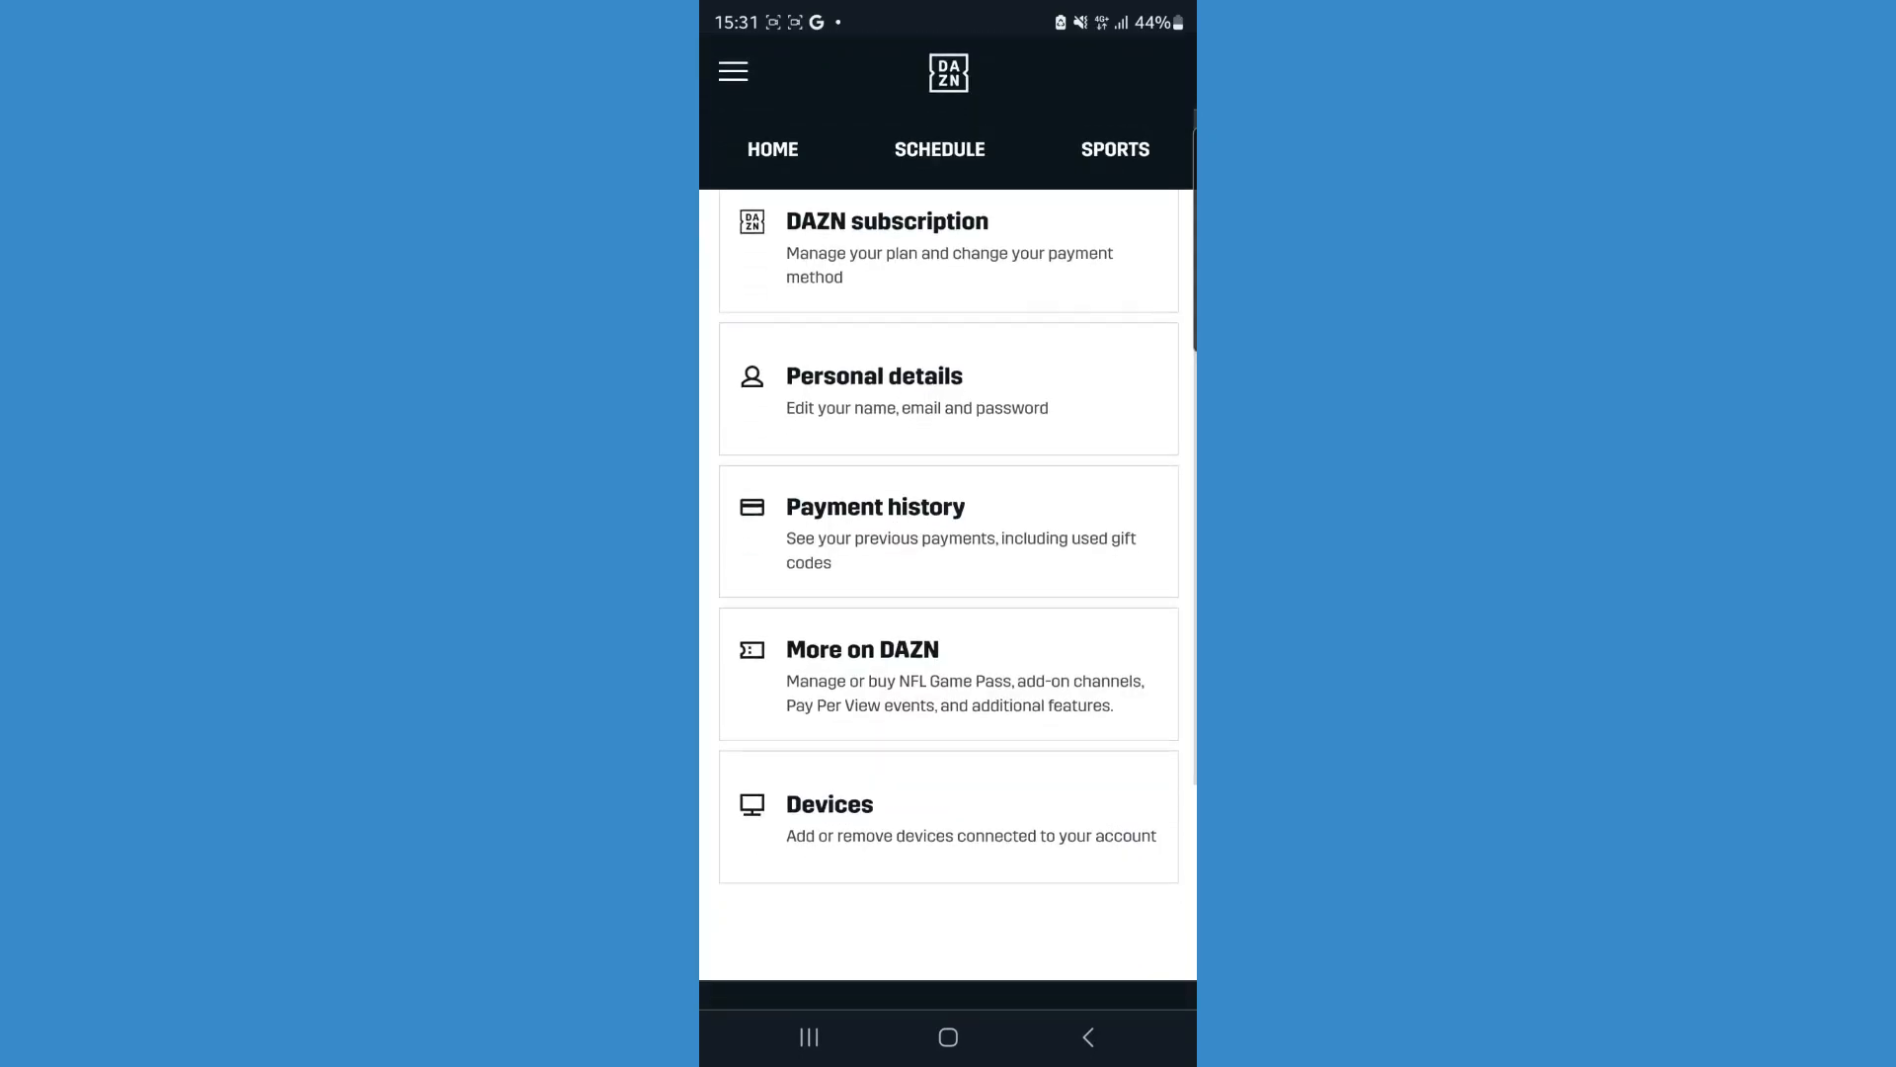
Open Devices and remove the TV, confirming the removal dialog.
left_click(948, 817)
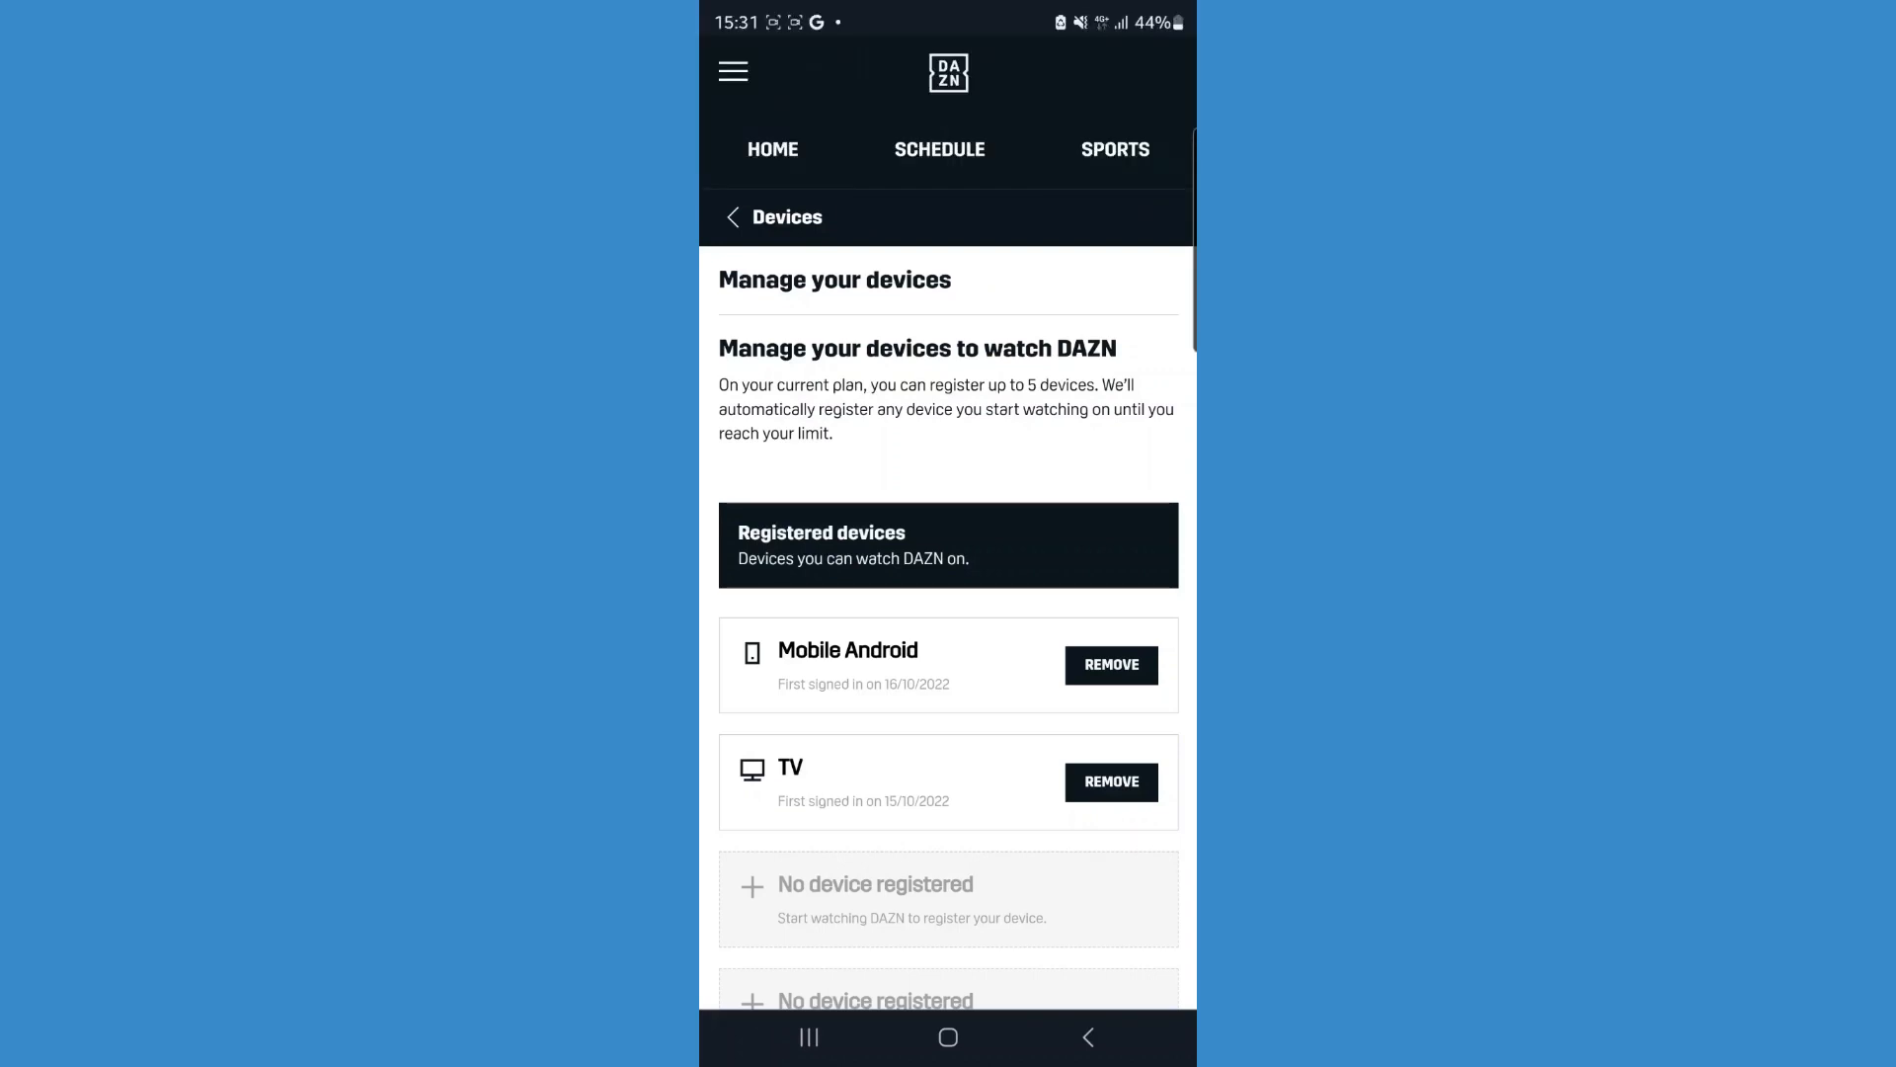
left_click(1110, 782)
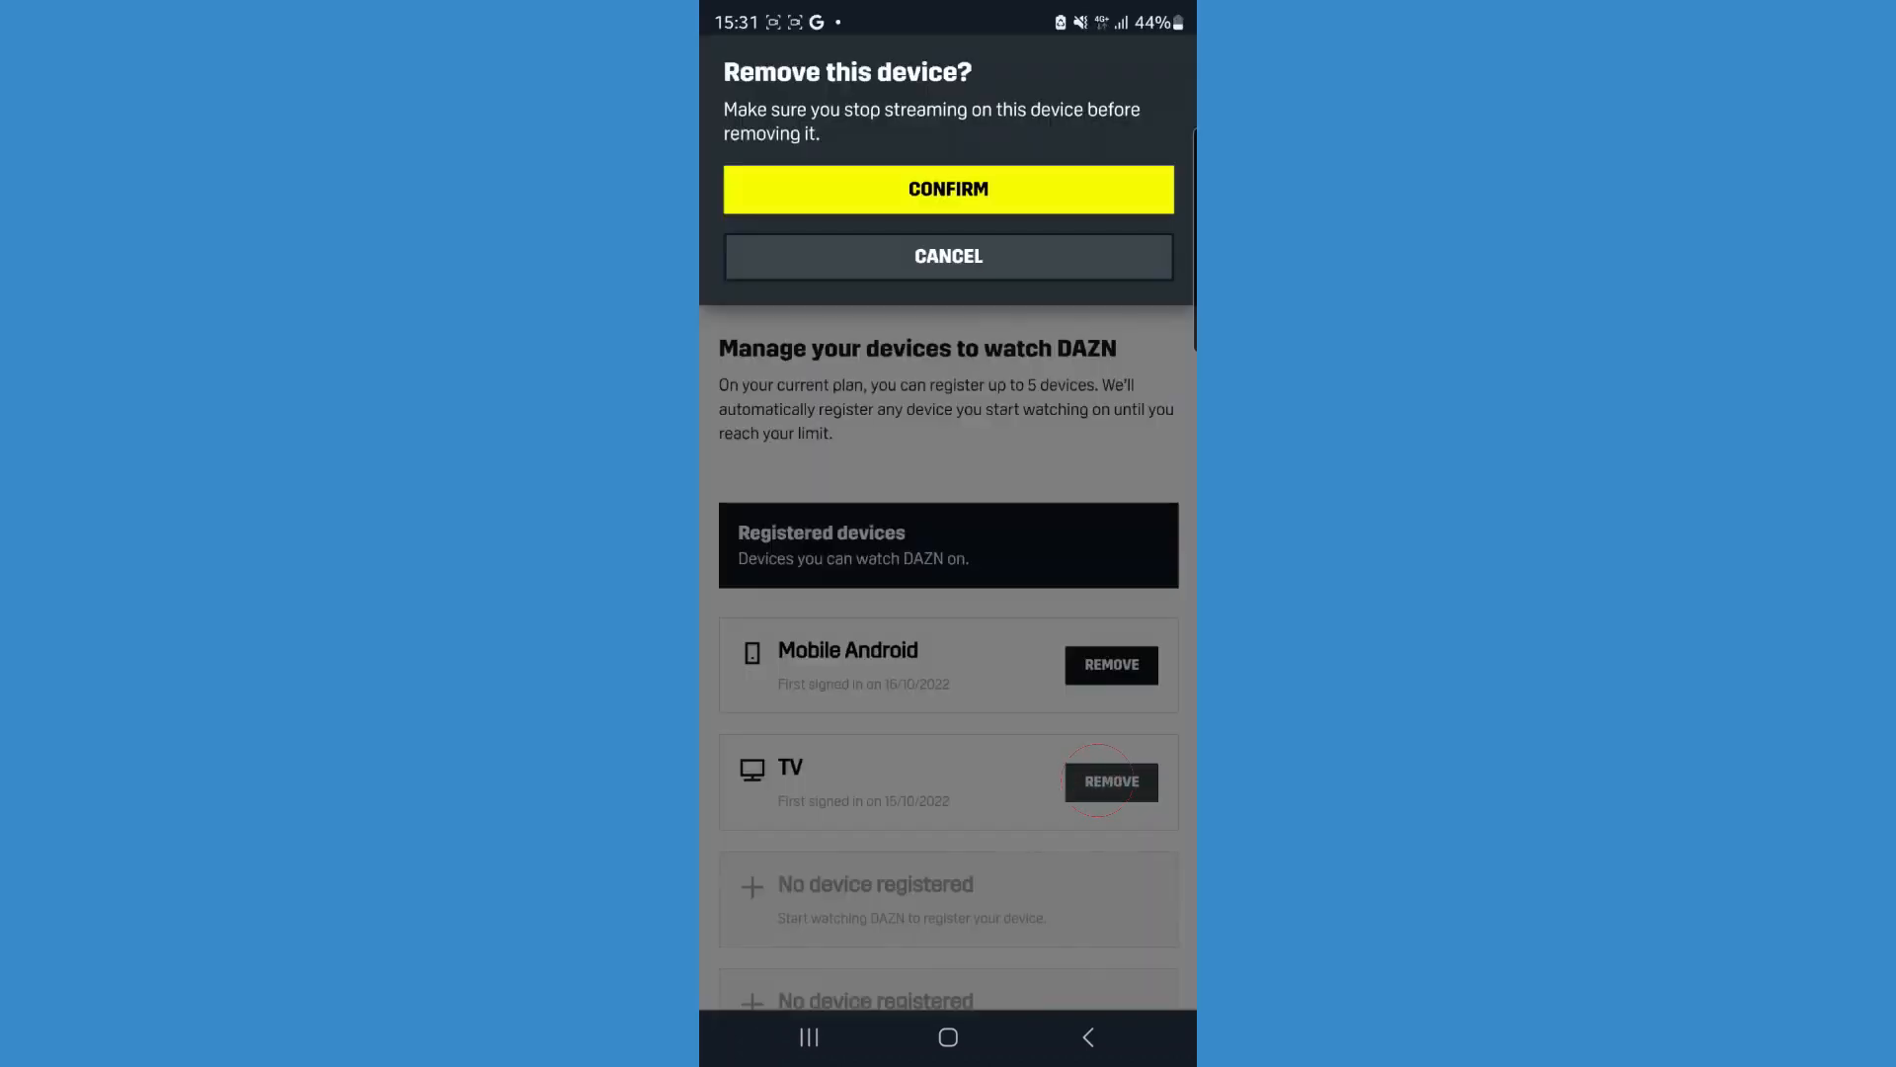
left_click(948, 189)
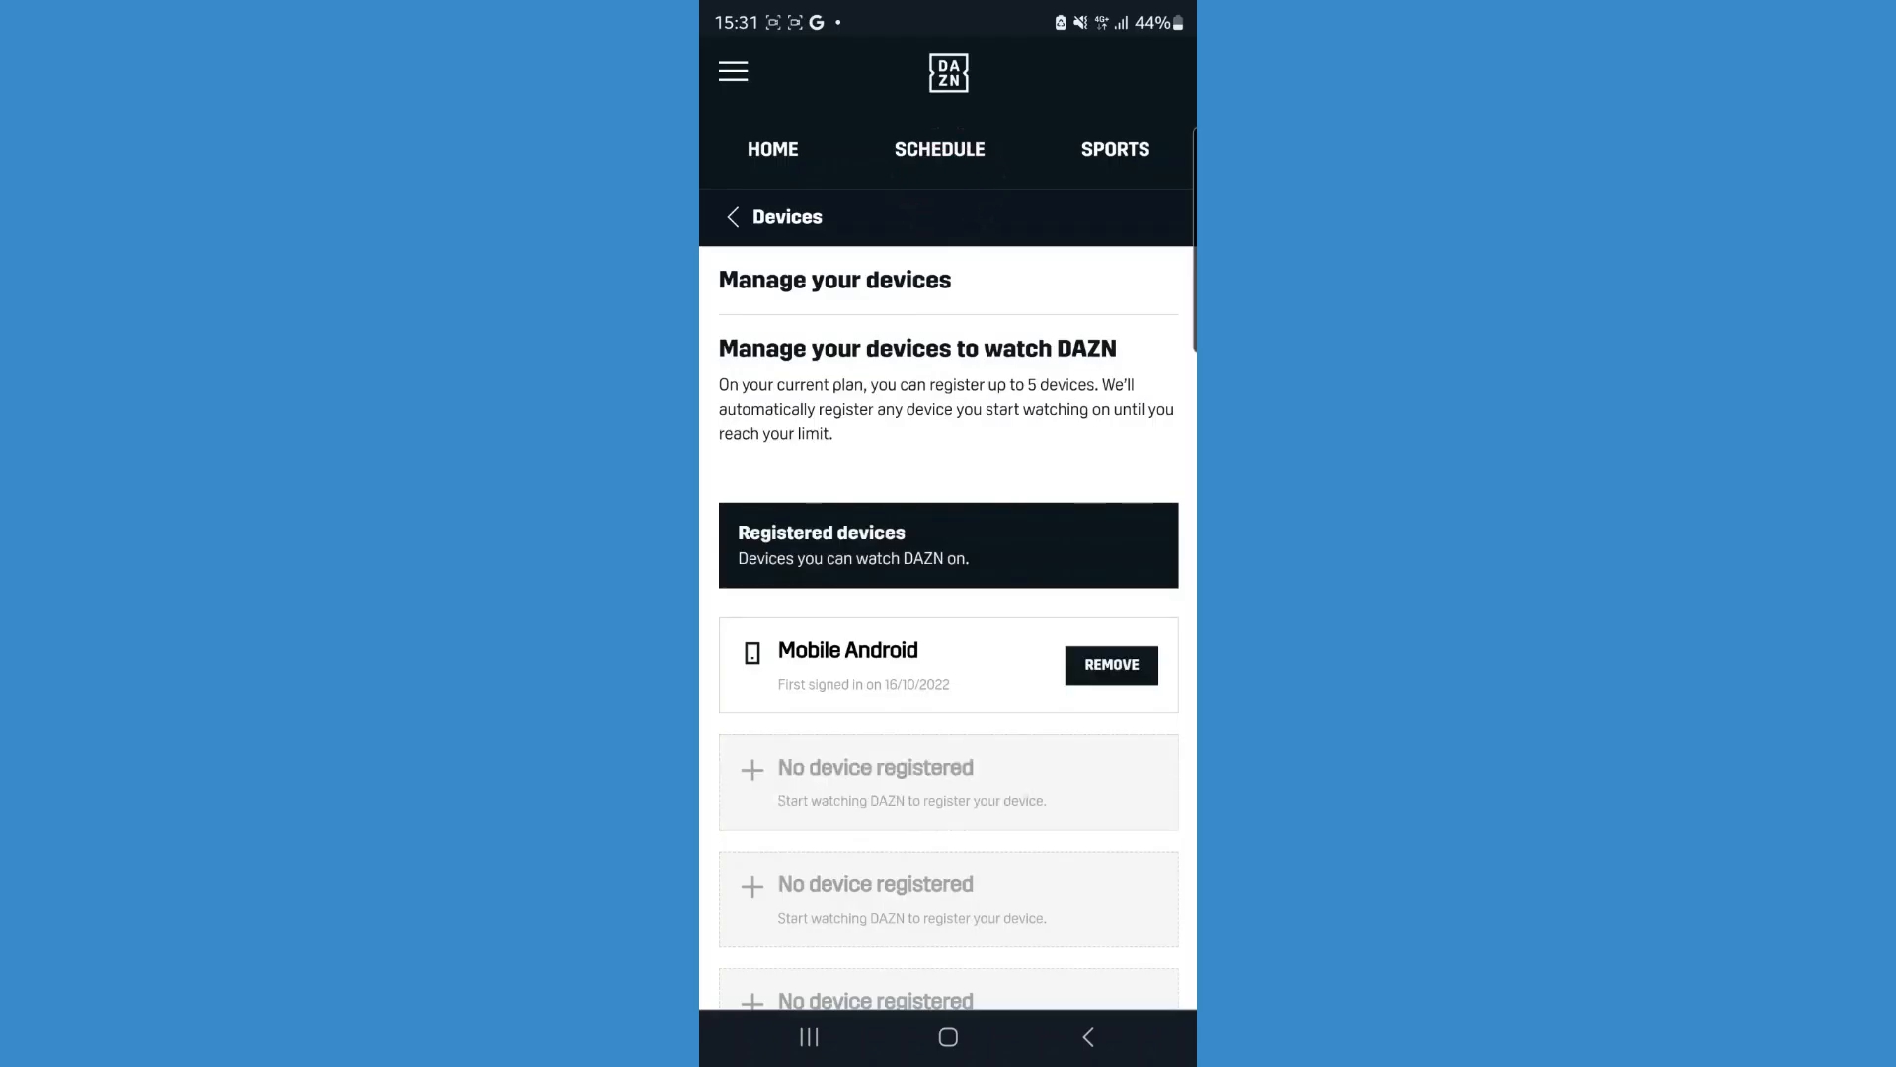